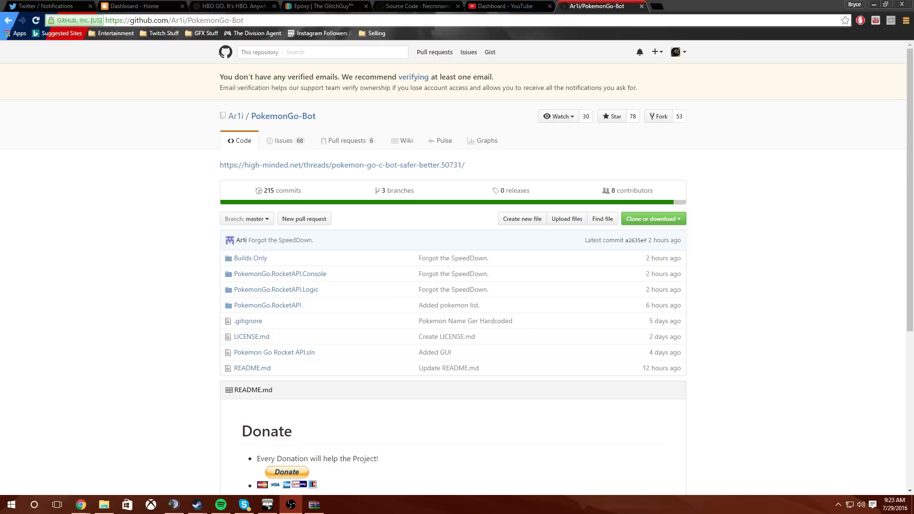
pyautogui.moveTo(244, 486)
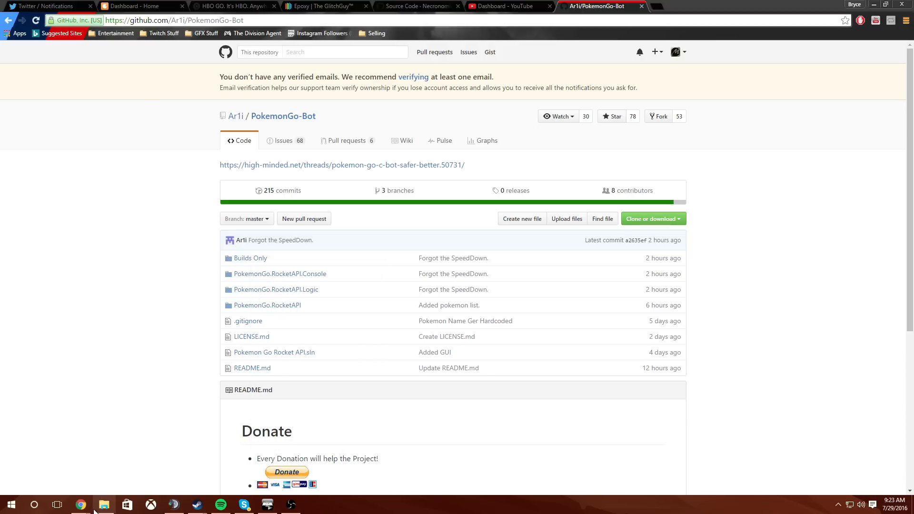
pyautogui.moveTo(105, 504)
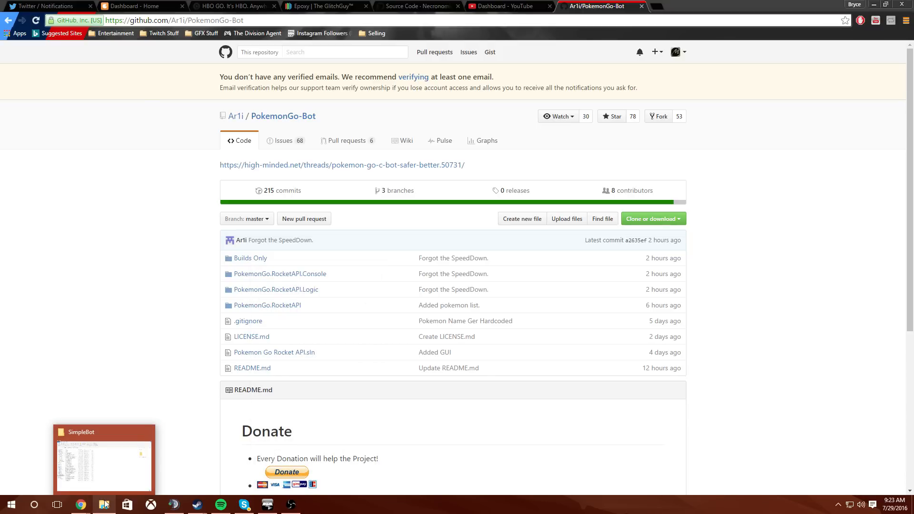
# Find the Build 1.5 rar in the repository's Builds Only folder on GitHub.
pyautogui.click(103, 460)
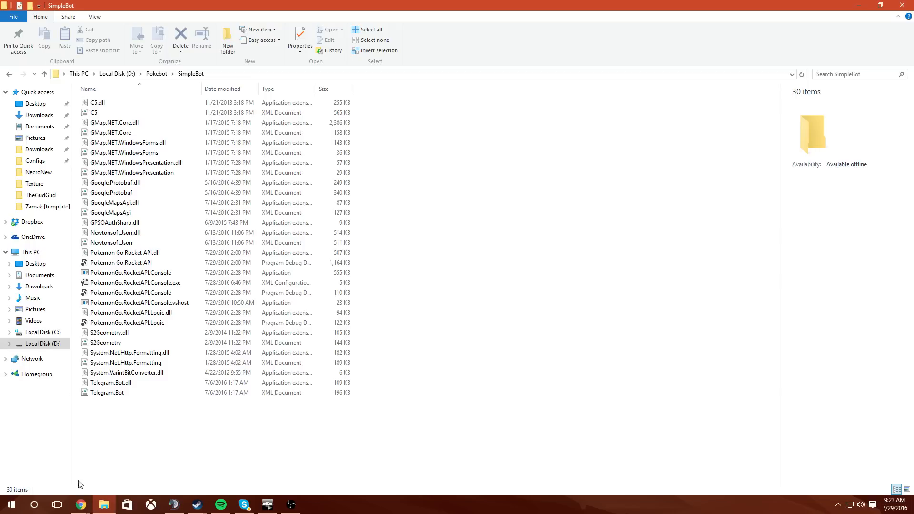
pyautogui.click(81, 504)
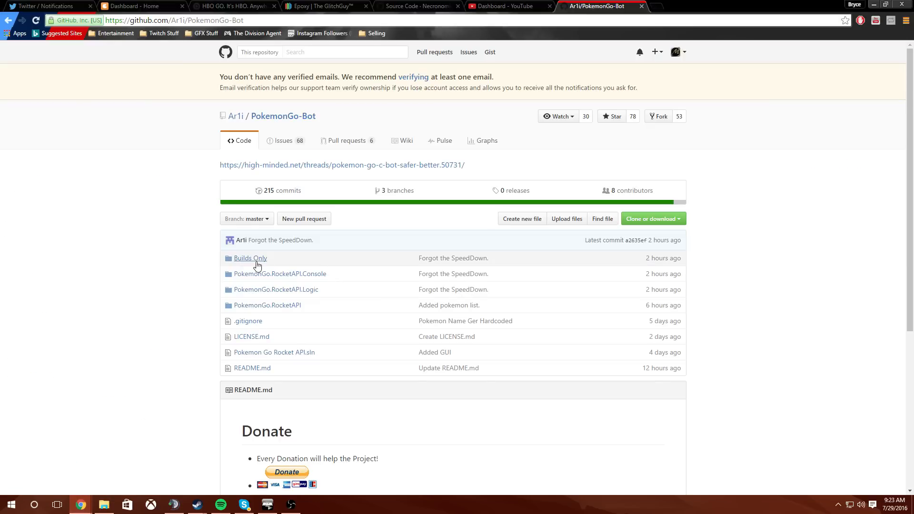
pyautogui.click(250, 257)
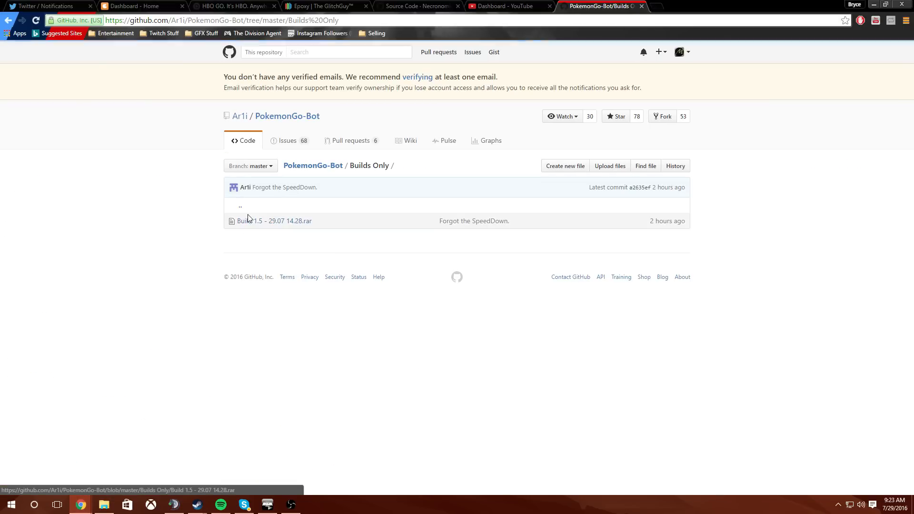
pyautogui.moveTo(313, 228)
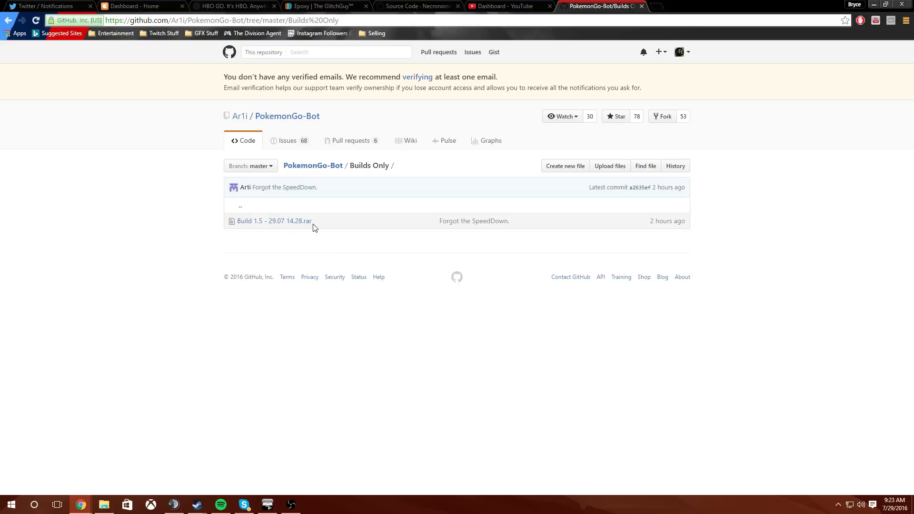
pyautogui.moveTo(259, 231)
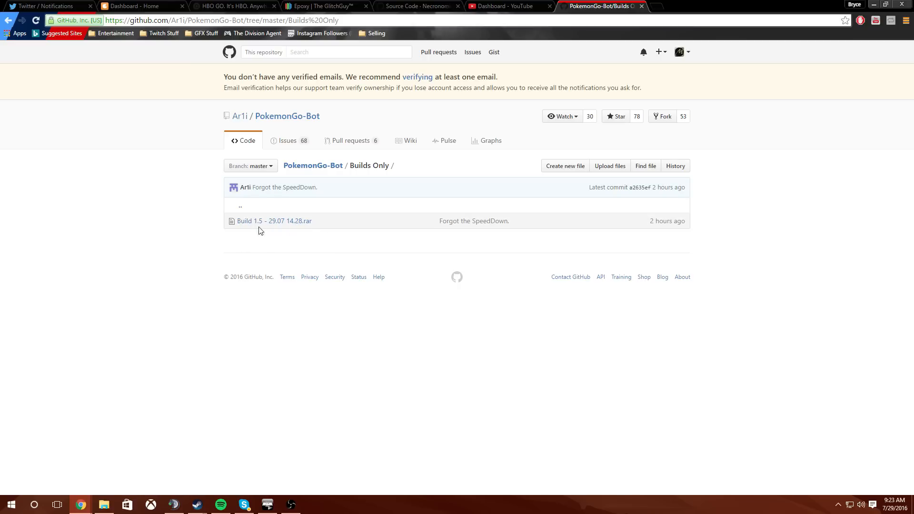
pyautogui.moveTo(291, 233)
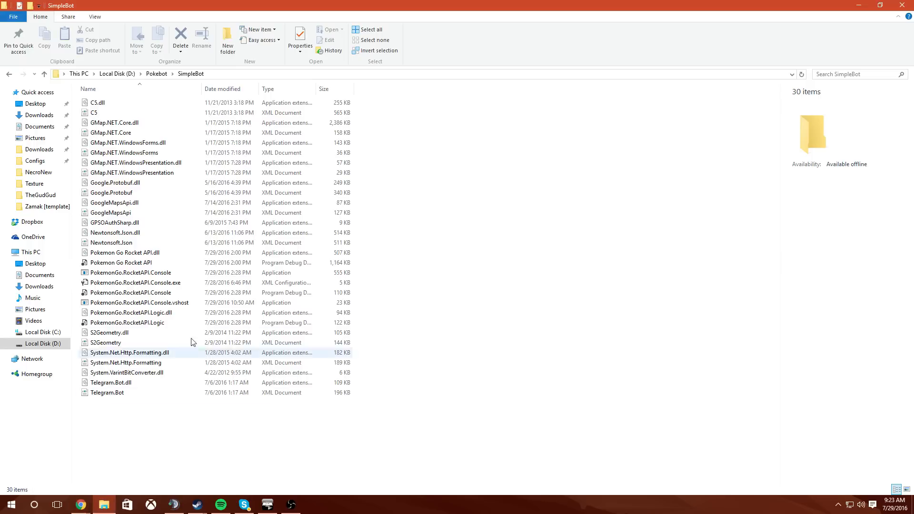
# Launch PokemonGo.RocketAPI.Console, bypassing the SmartScreen warning with Run anyway.
pyautogui.click(131, 273)
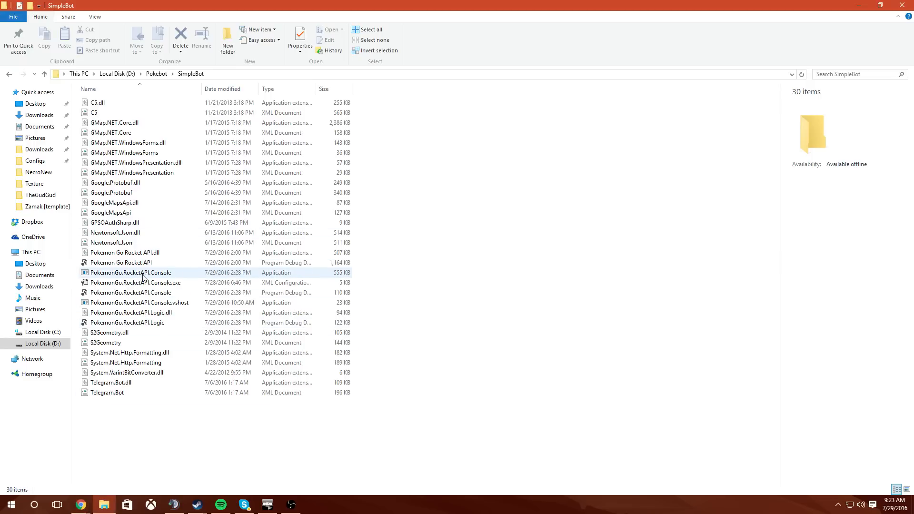
pyautogui.doubleClick(131, 273)
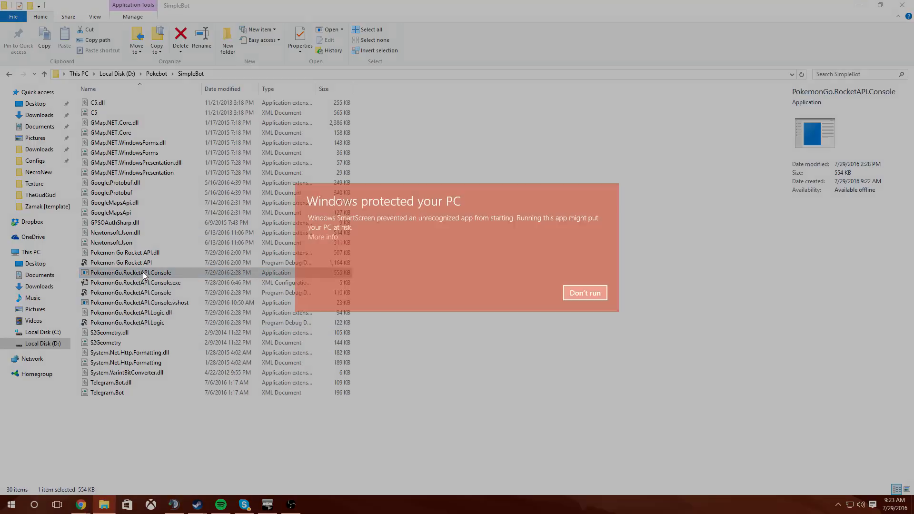
pyautogui.click(323, 236)
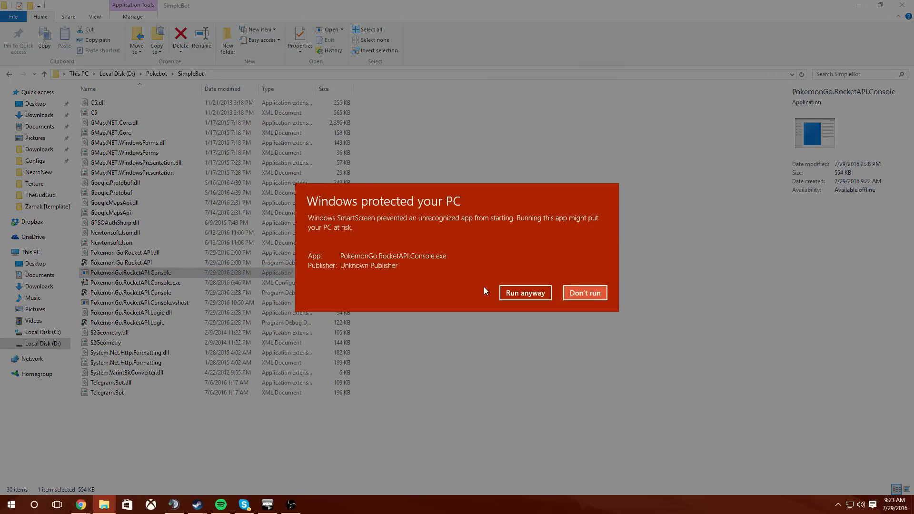
pyautogui.click(524, 292)
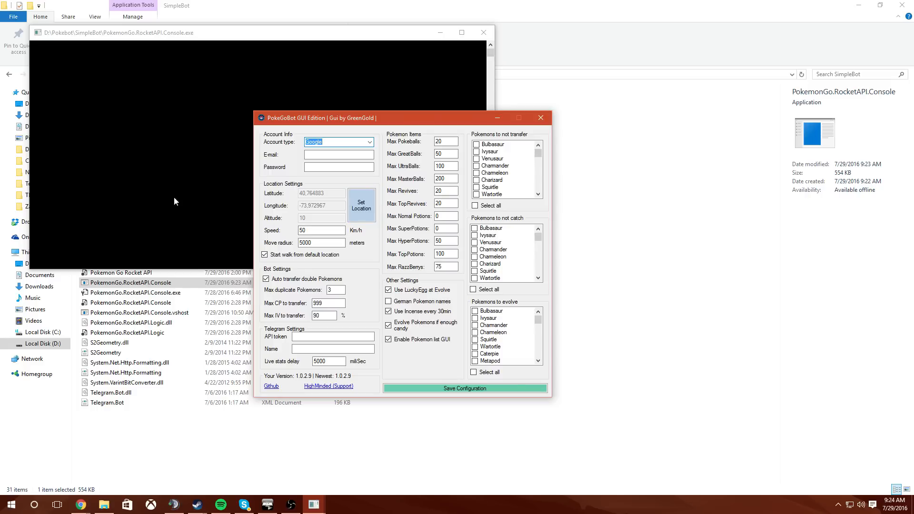
pyautogui.moveTo(364, 276)
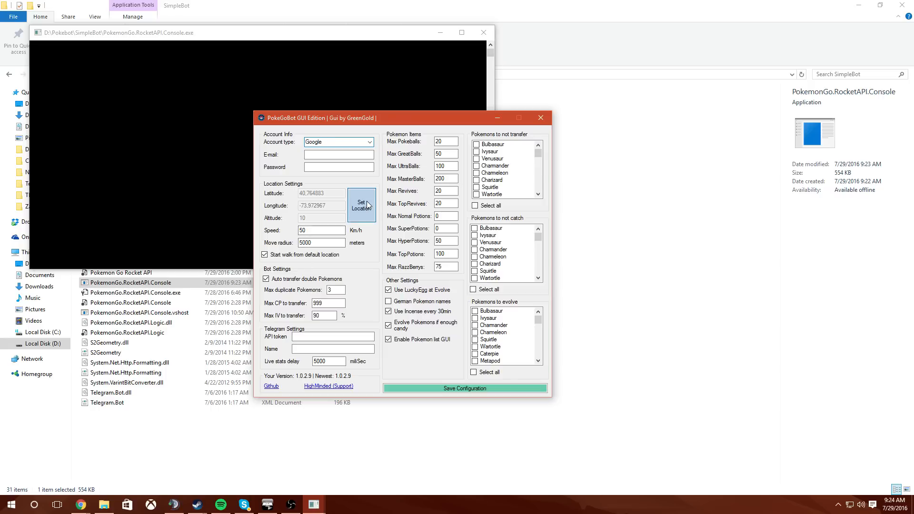
# Pick the bot's starting location on the map (39.090831, -94.581015).
pyautogui.click(360, 204)
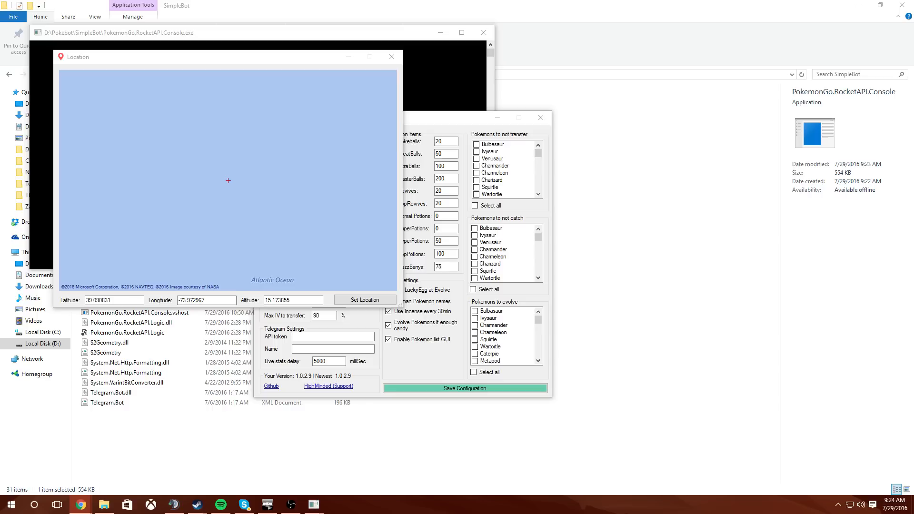
pyautogui.click(205, 299)
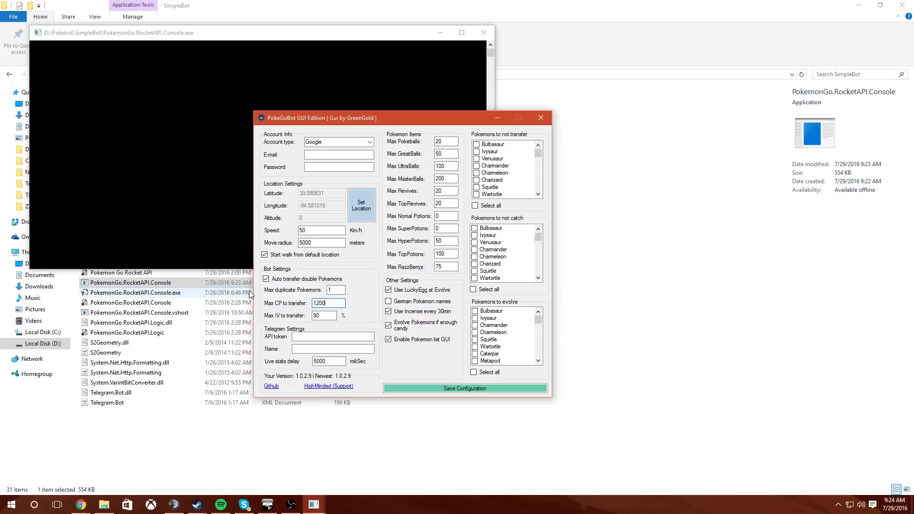
# Set max IV to transfer to 95 and disable Use Incense every 30min.
pyautogui.click(324, 315)
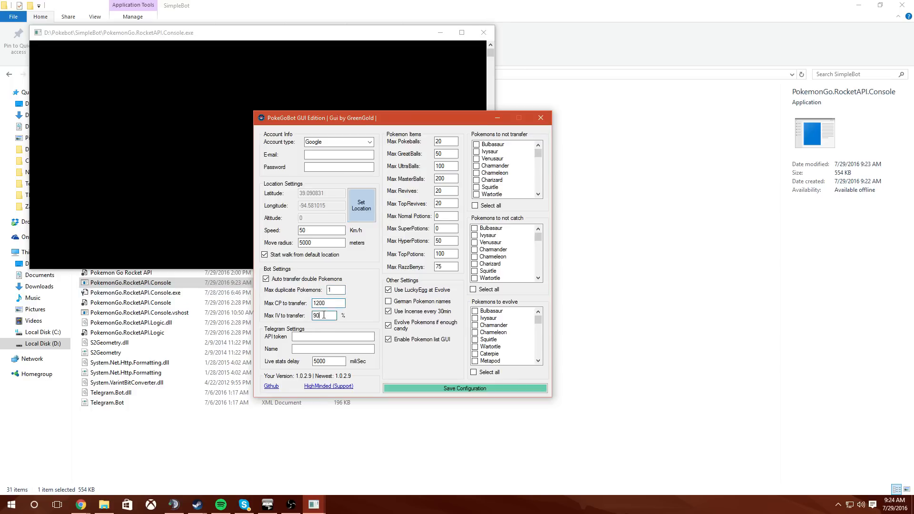
pyautogui.write('95')
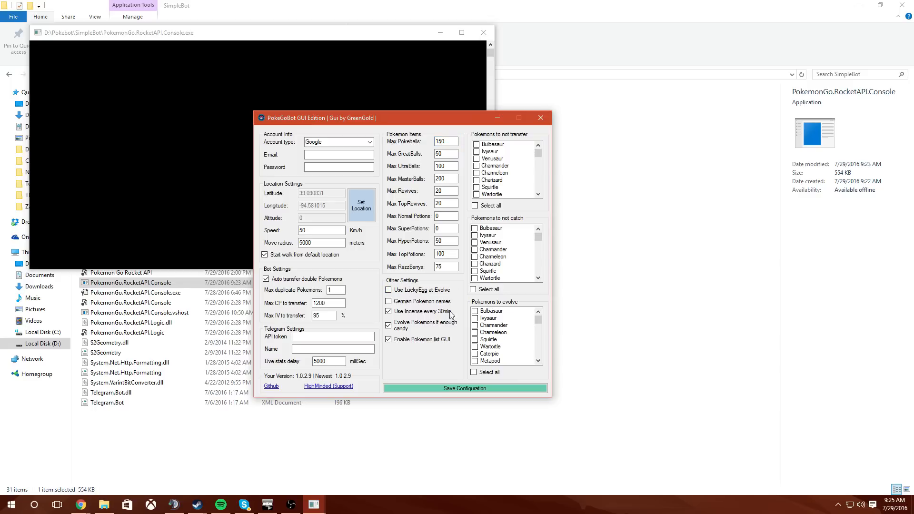
pyautogui.click(388, 311)
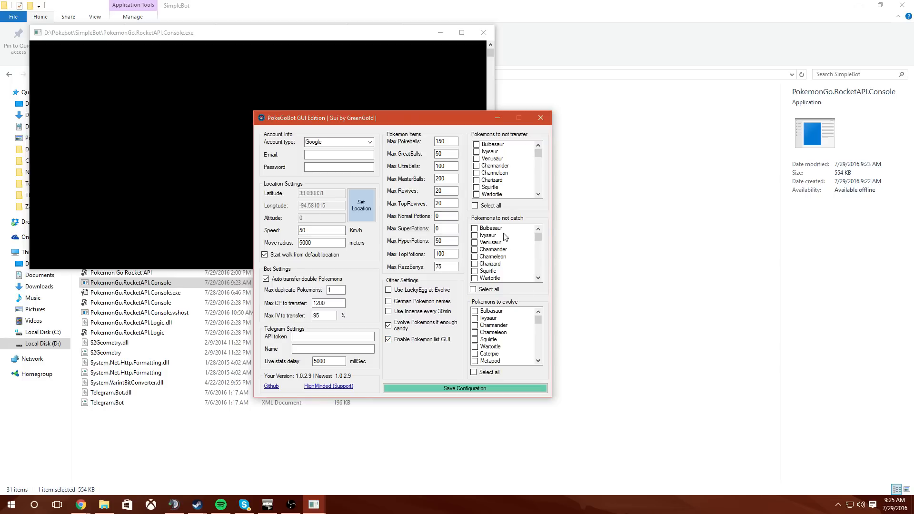
# Mark Raticate, Zubat, Venonat and one other Pokémon as not to be caught.
pyautogui.scroll(-3)
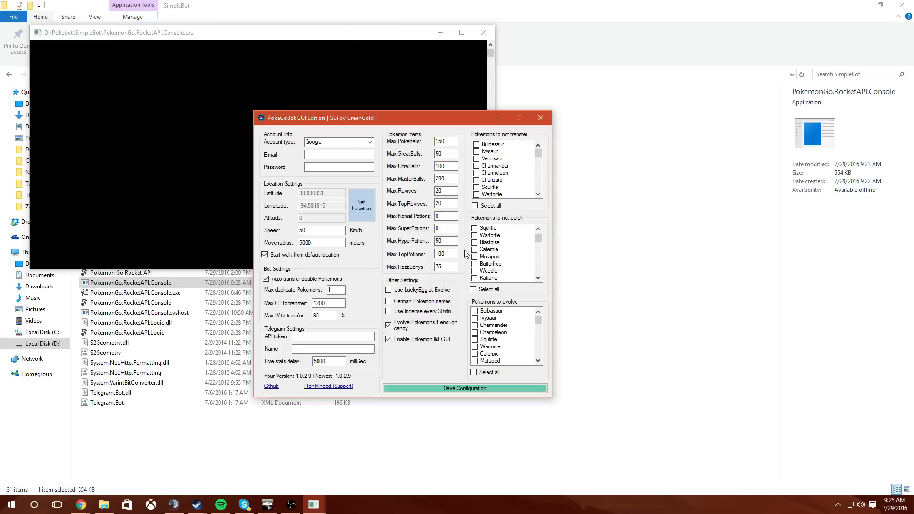
pyautogui.click(475, 249)
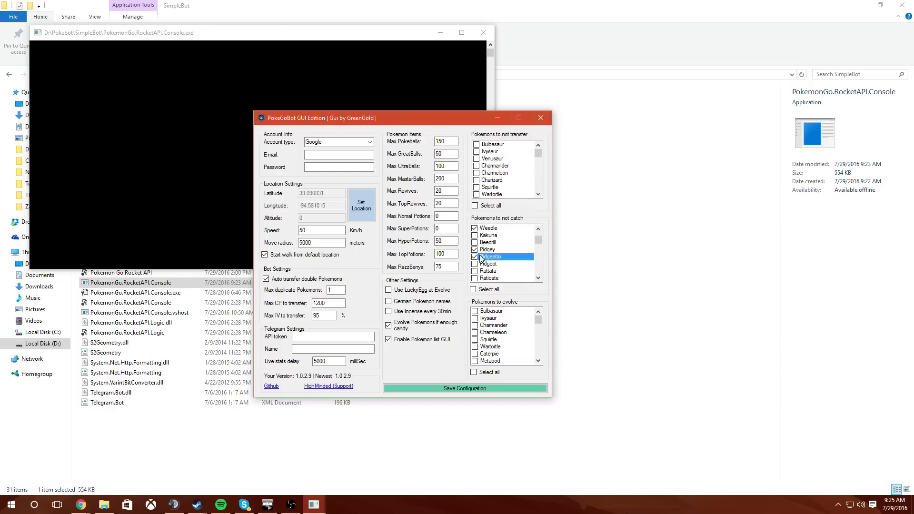
pyautogui.scroll(-3)
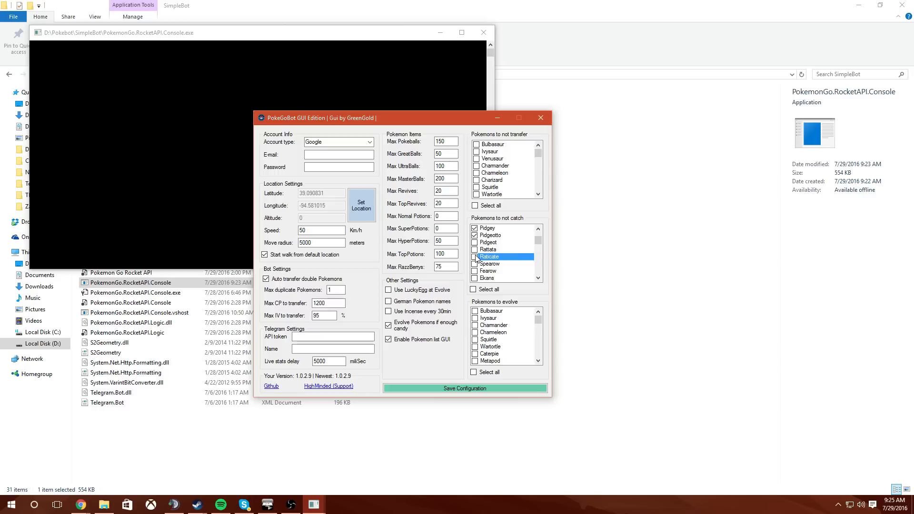
pyautogui.click(476, 256)
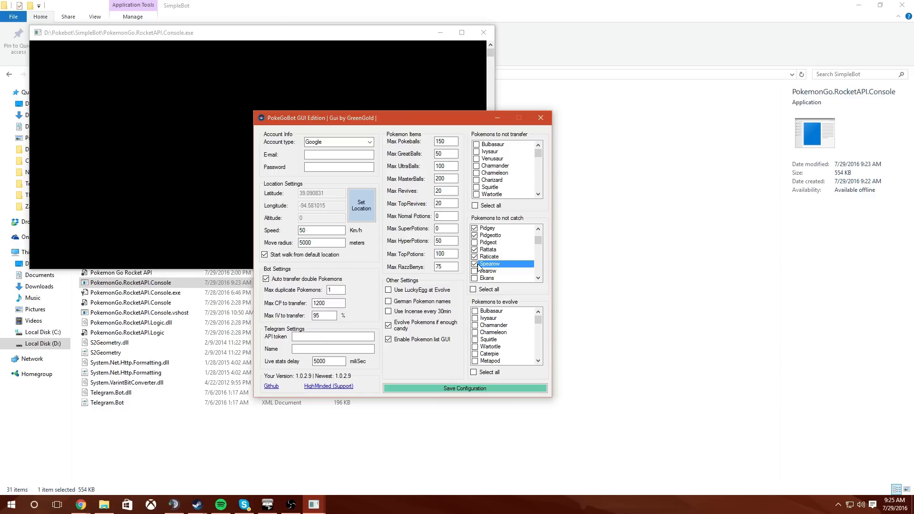
pyautogui.scroll(-3)
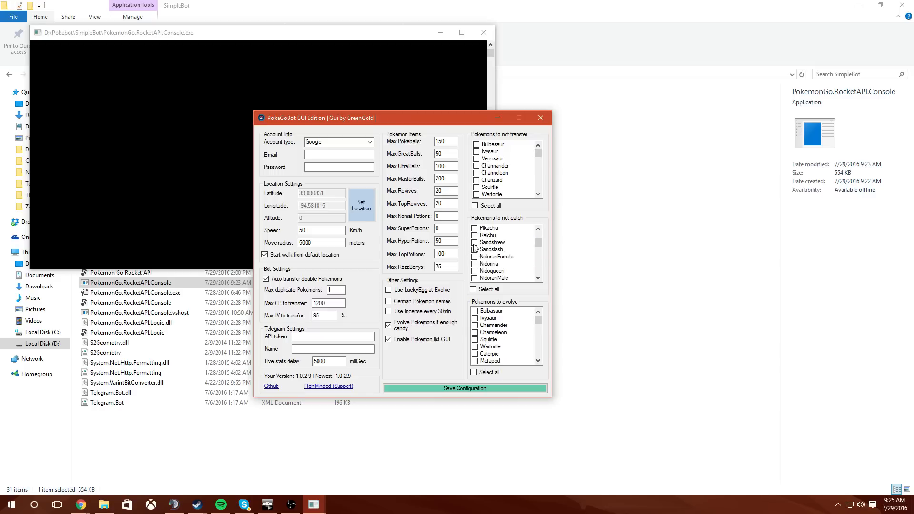
pyautogui.scroll(-3)
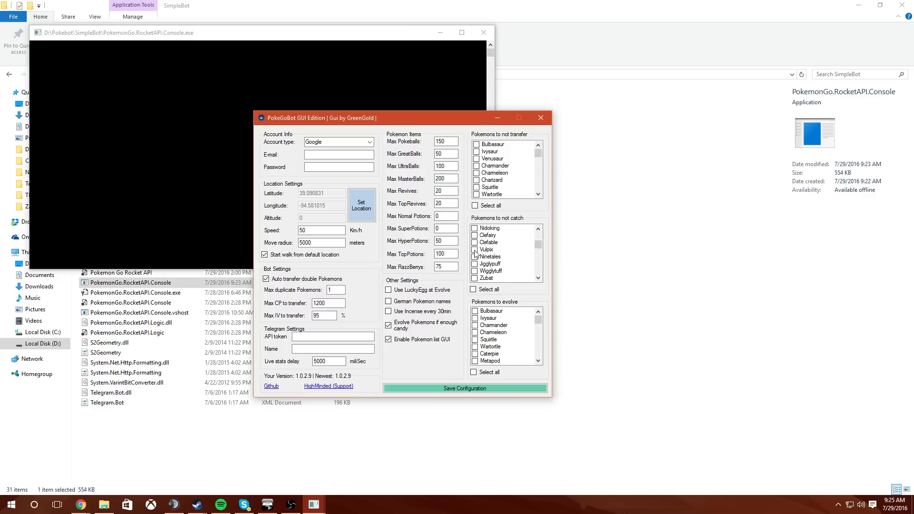
pyautogui.click(476, 256)
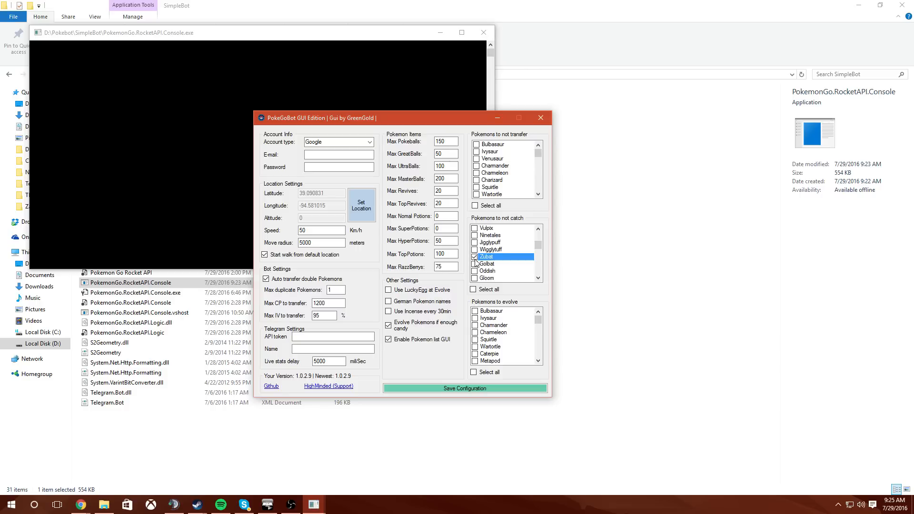
pyautogui.scroll(-3)
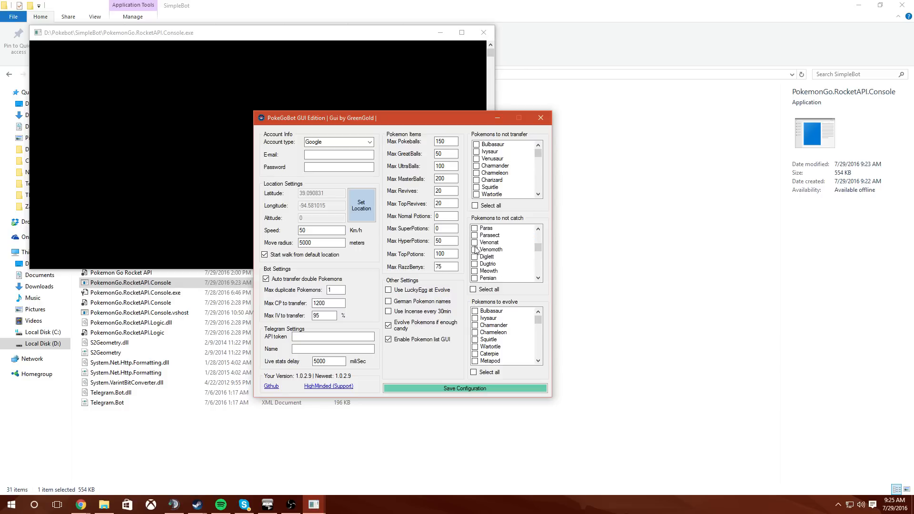
pyautogui.click(475, 242)
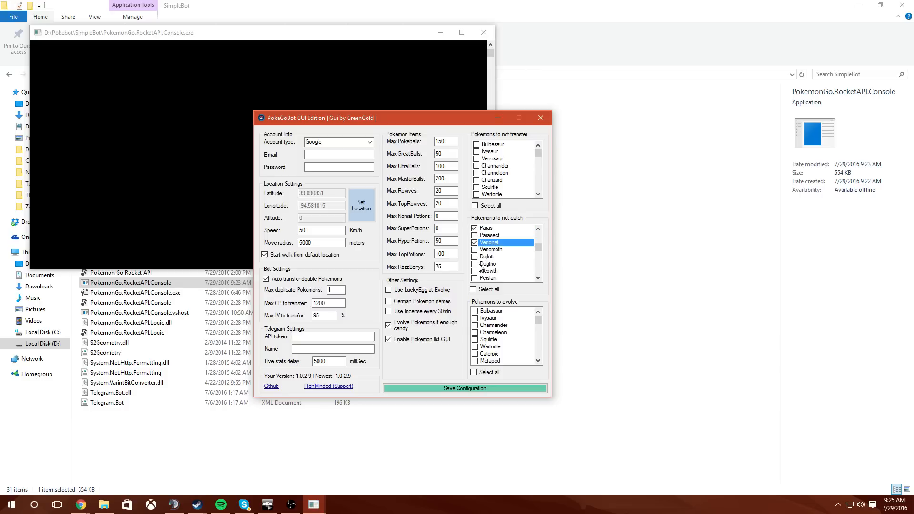
# Tick 'Select all' under Pokemons to evolve.
pyautogui.scroll(-3)
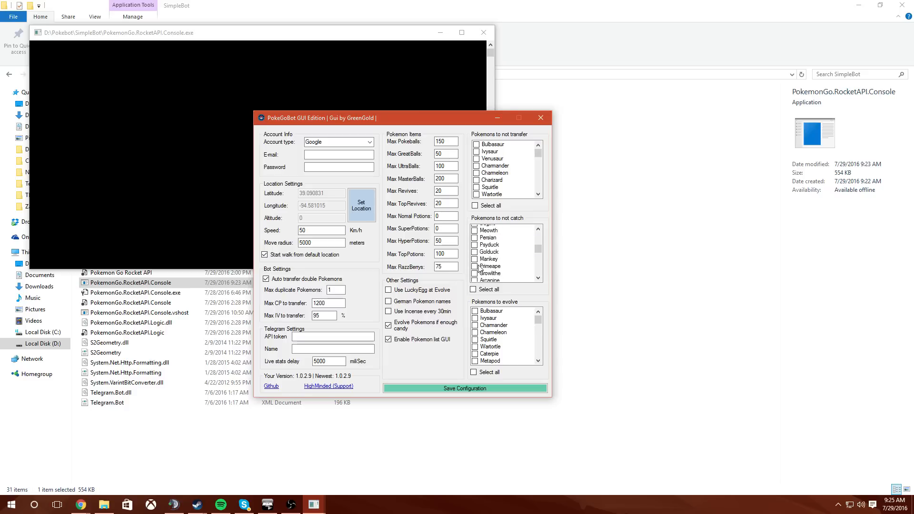
pyautogui.scroll(-3)
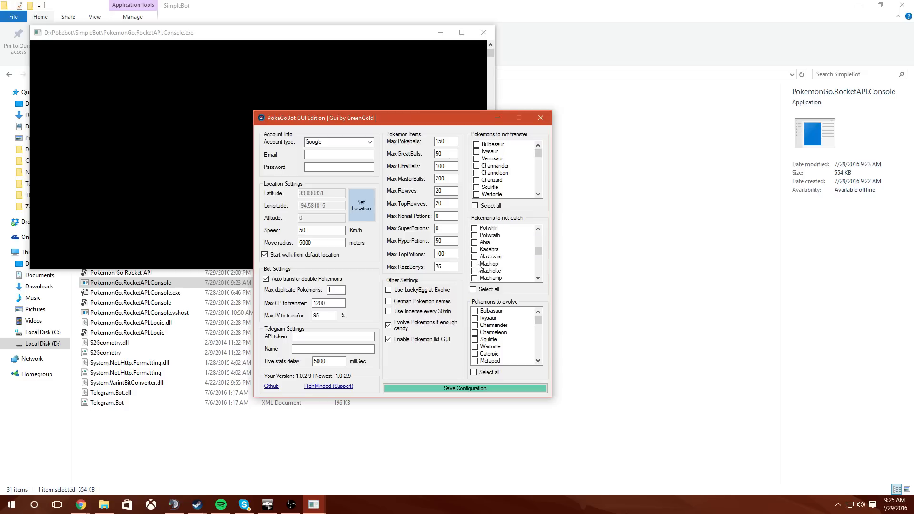
pyautogui.scroll(-3)
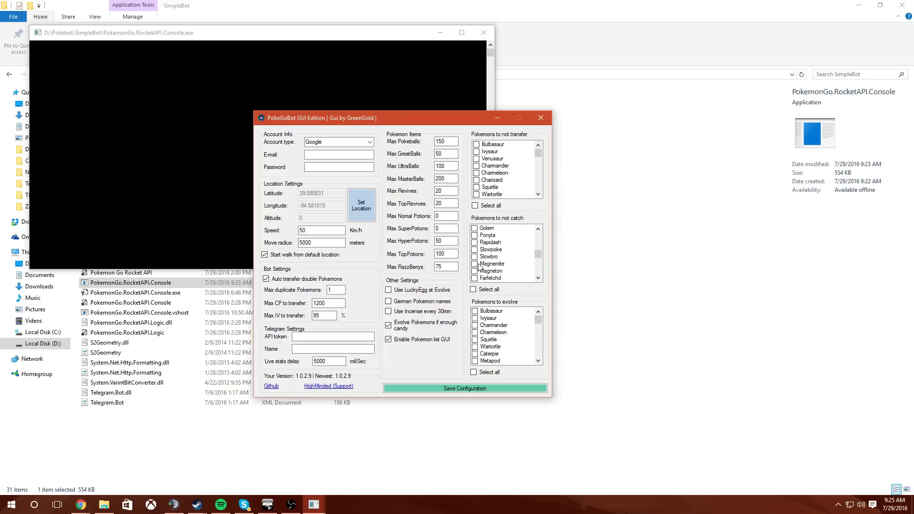
pyautogui.click(474, 372)
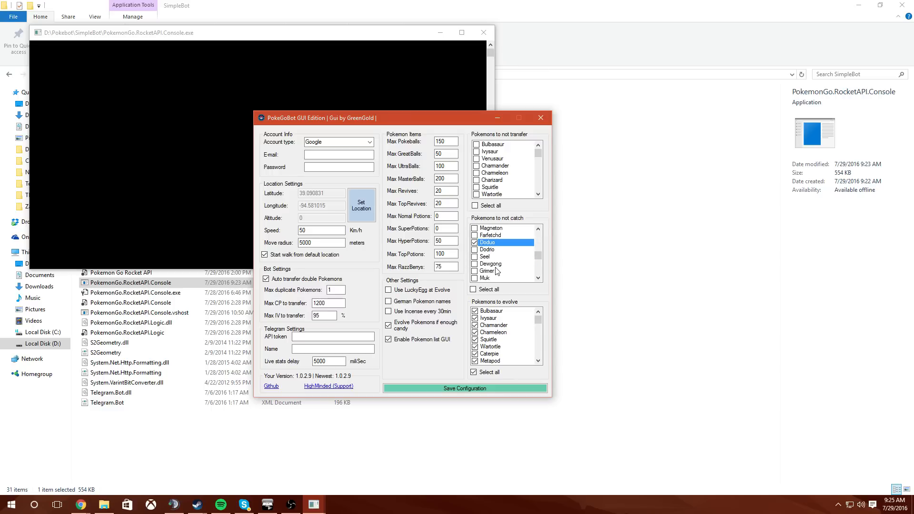
pyautogui.scroll(-3)
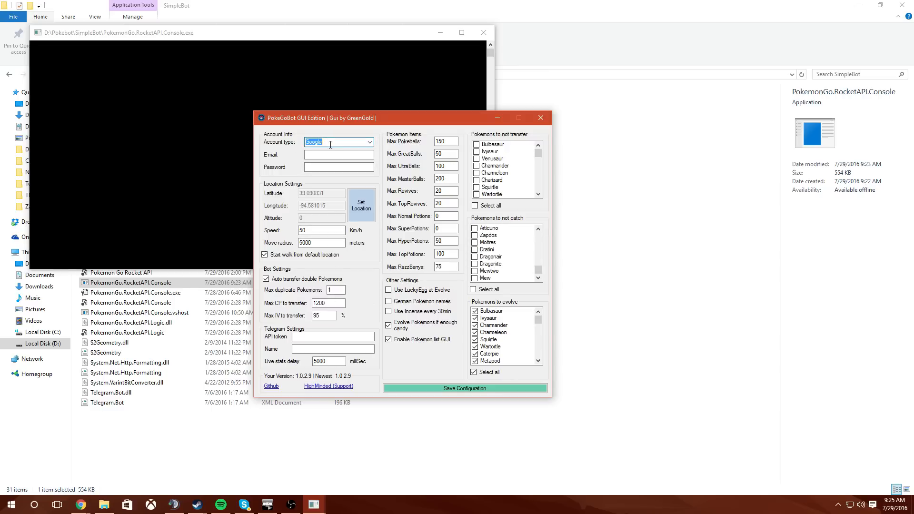
pyautogui.click(369, 142)
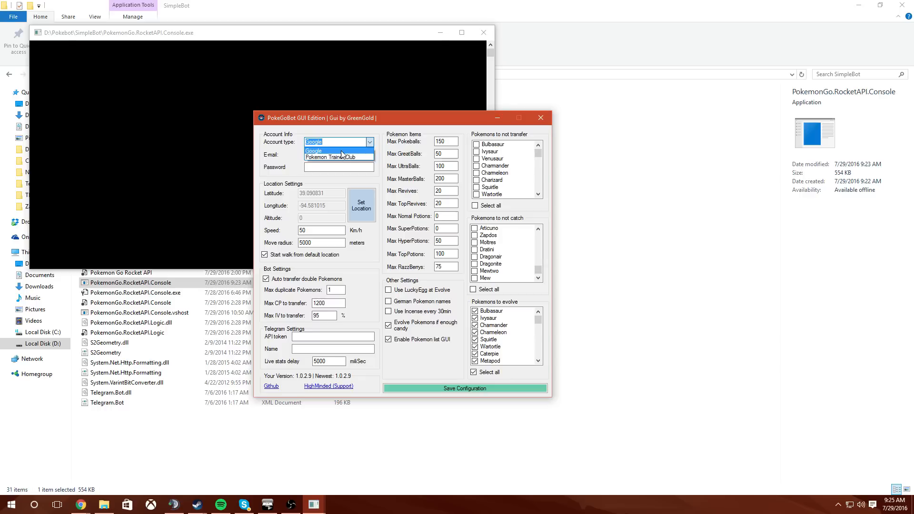
pyautogui.click(313, 150)
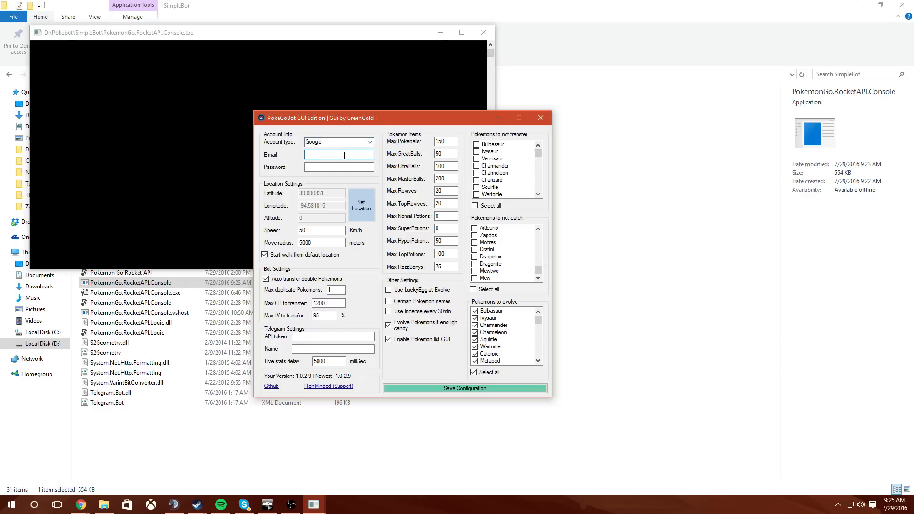
pyautogui.write('user@gmail.com')
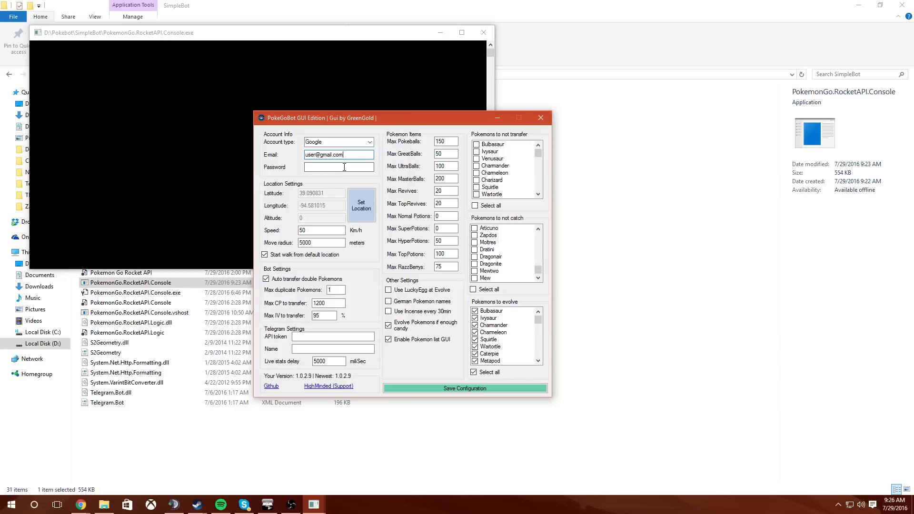
pyautogui.write('password')
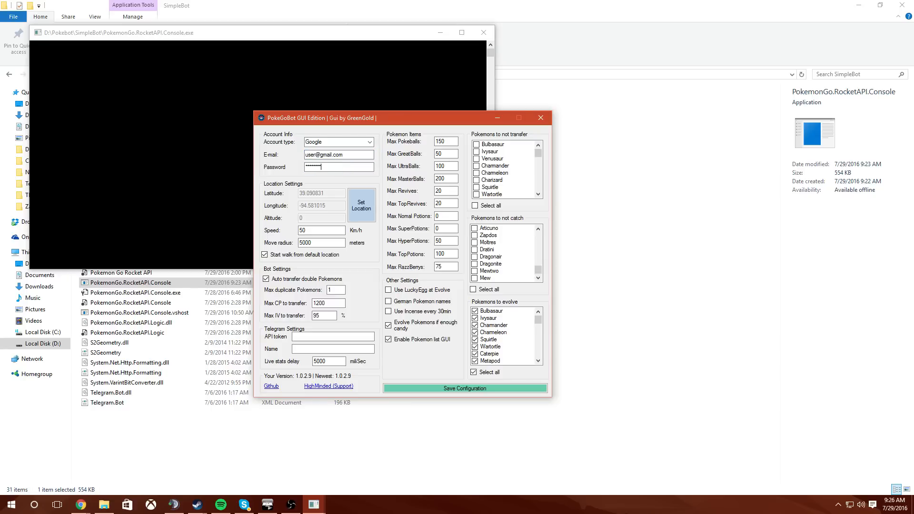
pyautogui.click(338, 154)
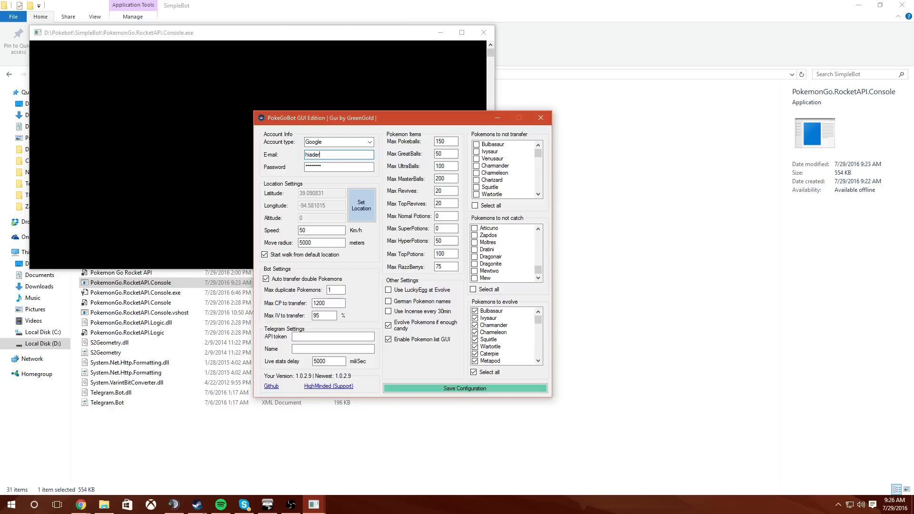
pyautogui.write('@gmail.com')
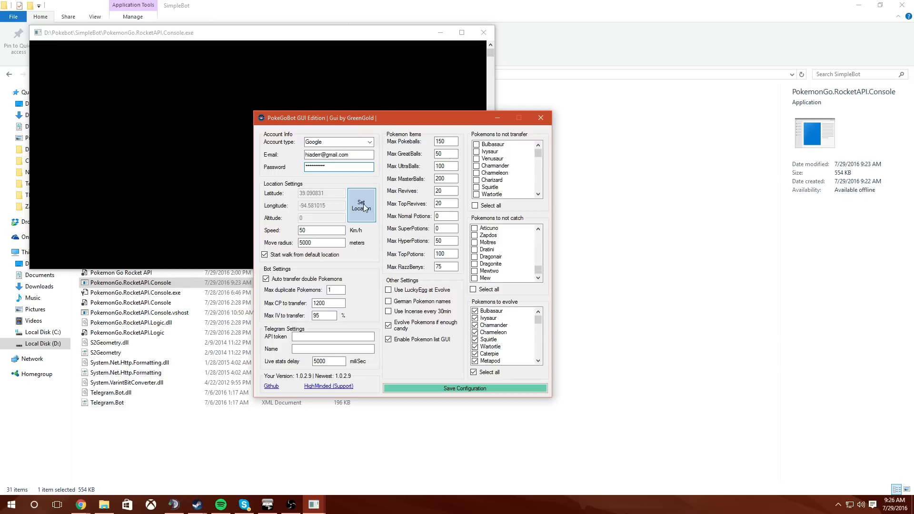
pyautogui.moveTo(412, 135)
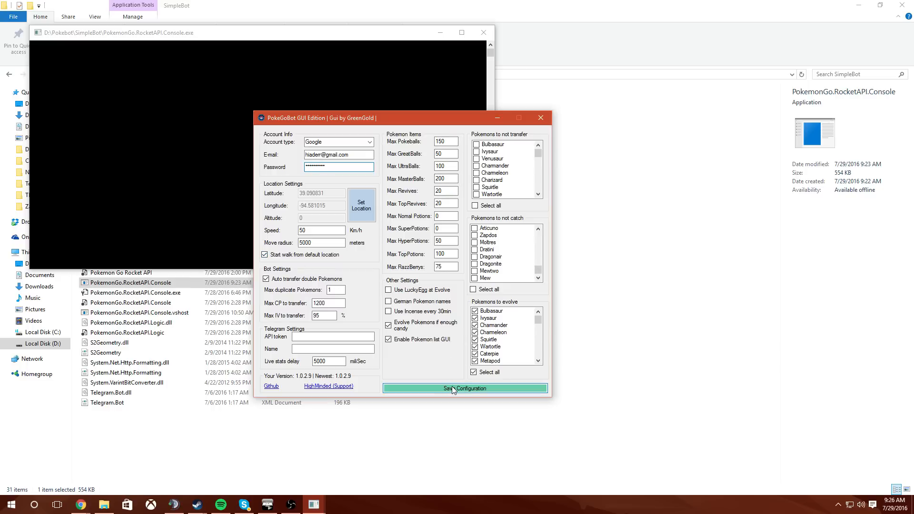
# Save the configuration to start the bot, then power up the strongest Arcanine.
pyautogui.click(464, 388)
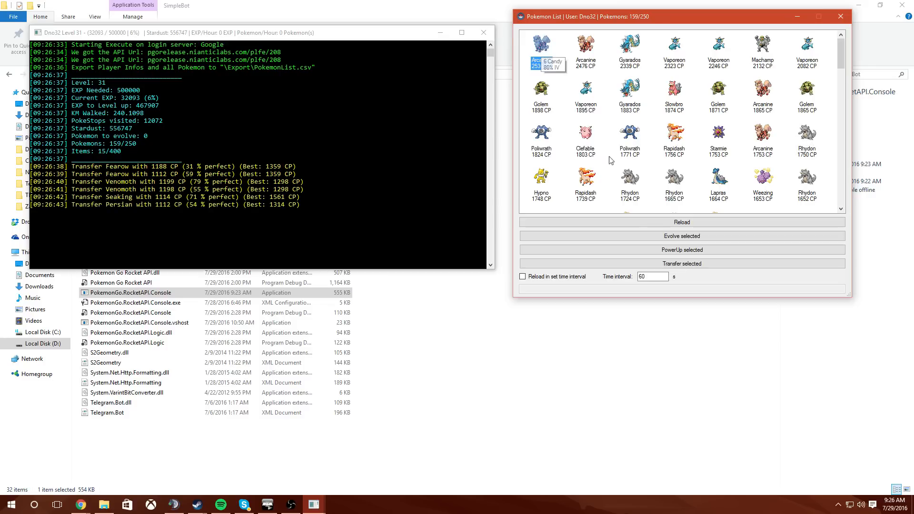
pyautogui.click(540, 53)
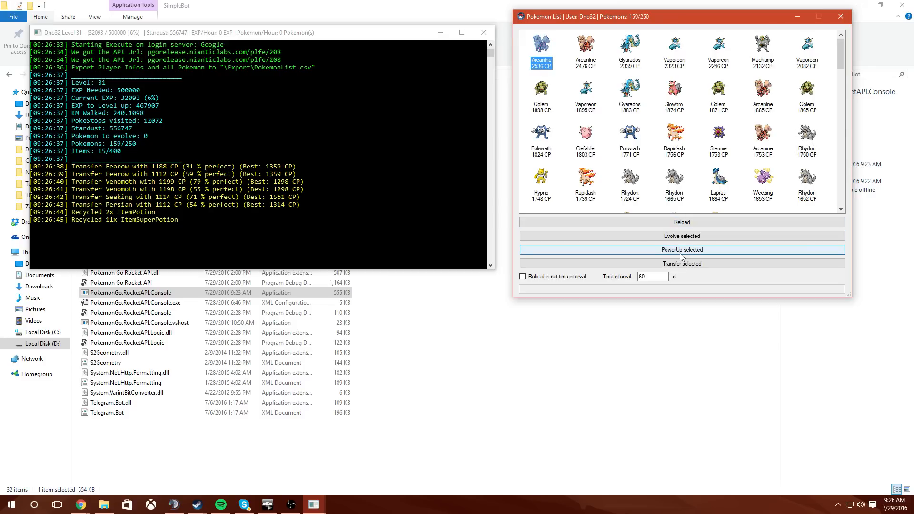
pyautogui.click(681, 250)
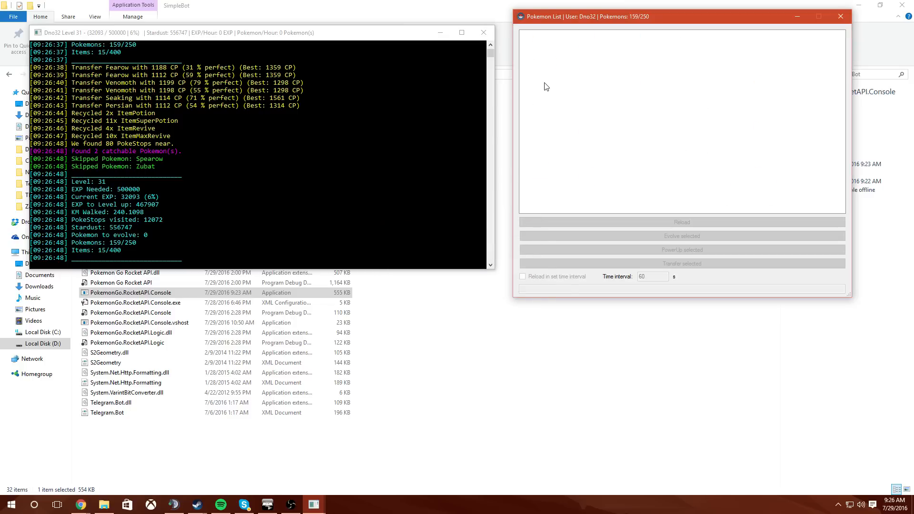
pyautogui.click(680, 221)
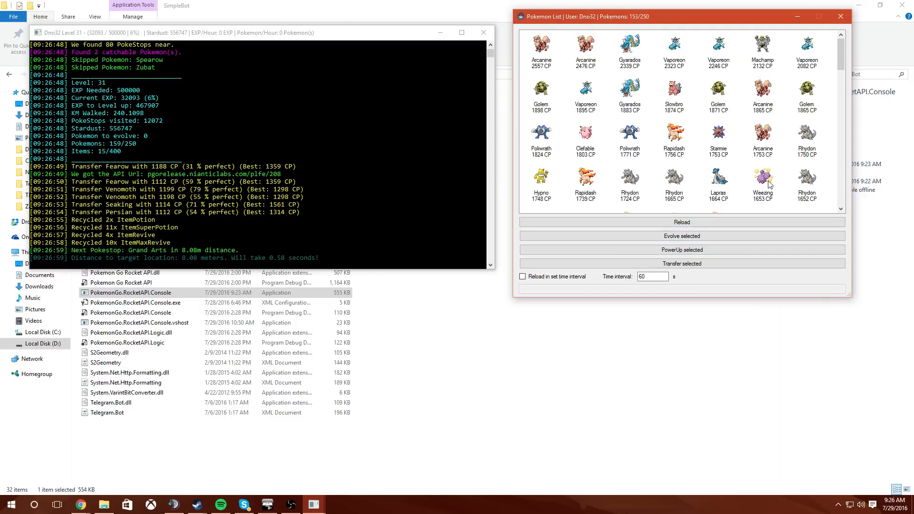
pyautogui.rightClick(762, 175)
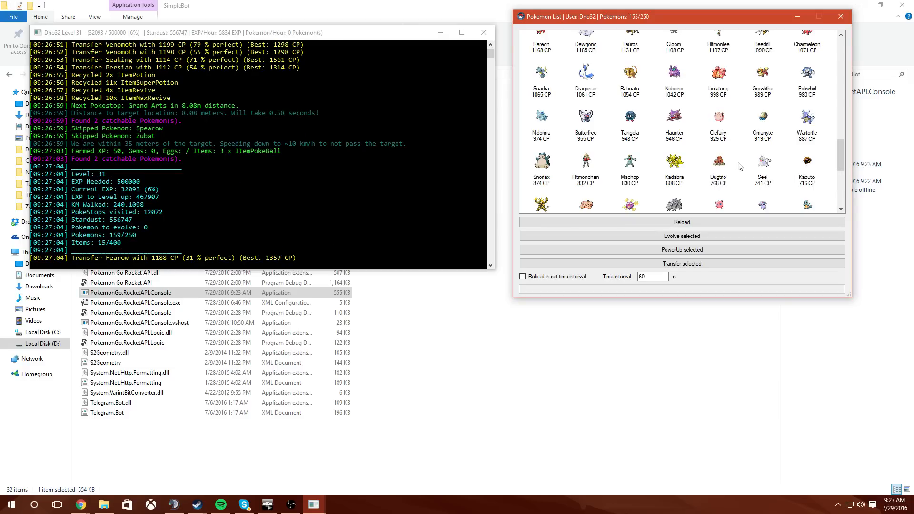
# Enable 'Reload in set time interval' on the Pokémon List at 60 seconds.
pyautogui.scroll(3)
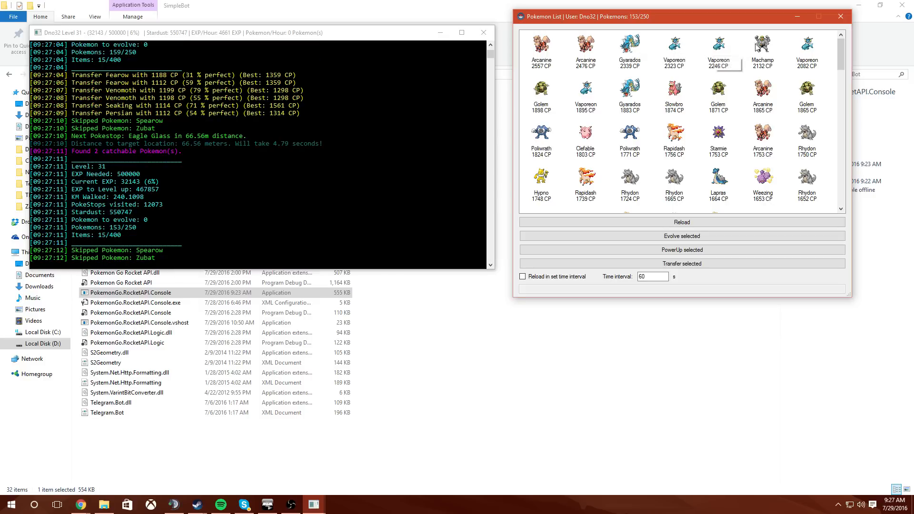
pyautogui.moveTo(561, 174)
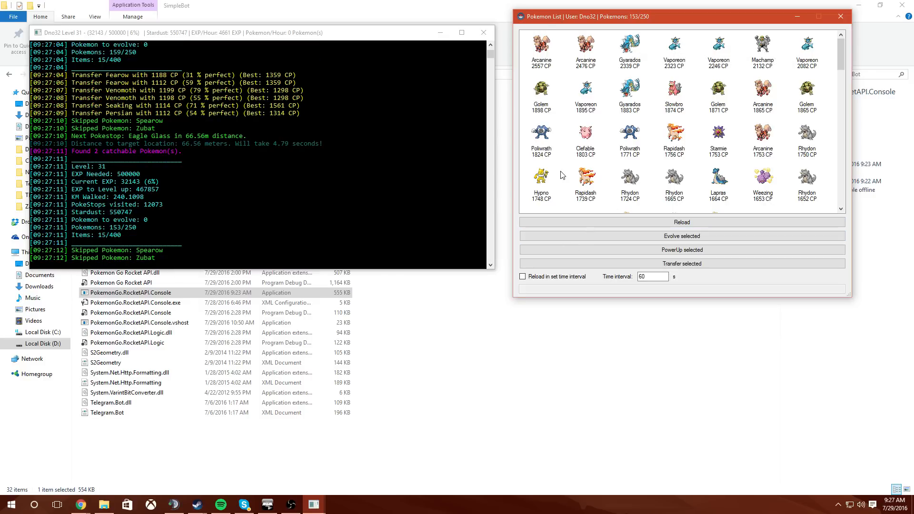
pyautogui.scroll(-3)
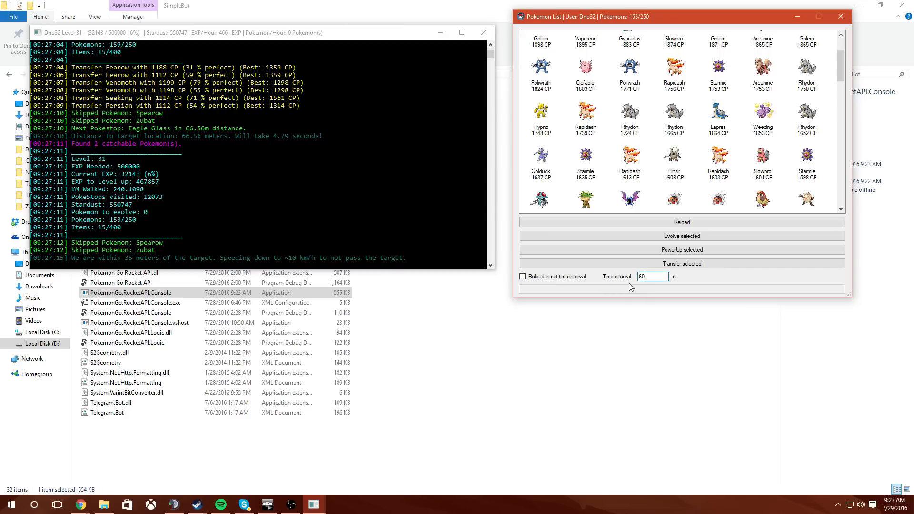
pyautogui.click(522, 276)
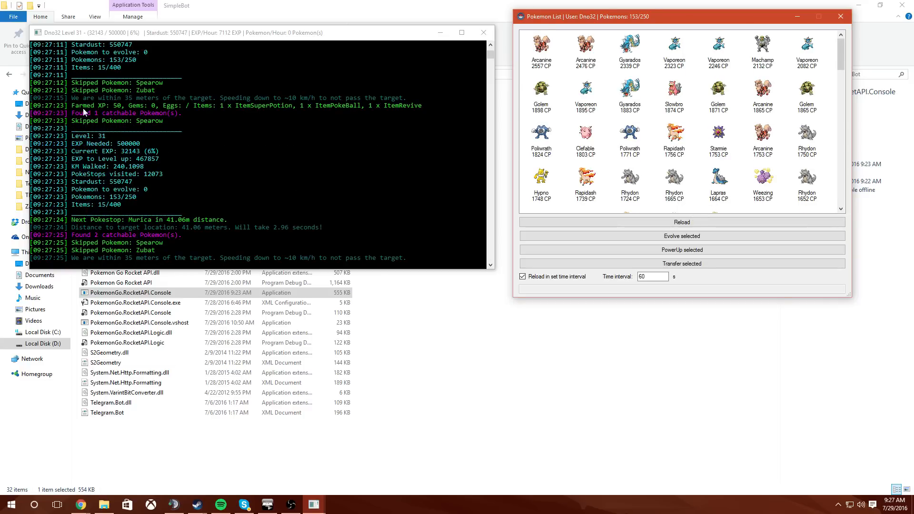
pyautogui.moveTo(206, 56)
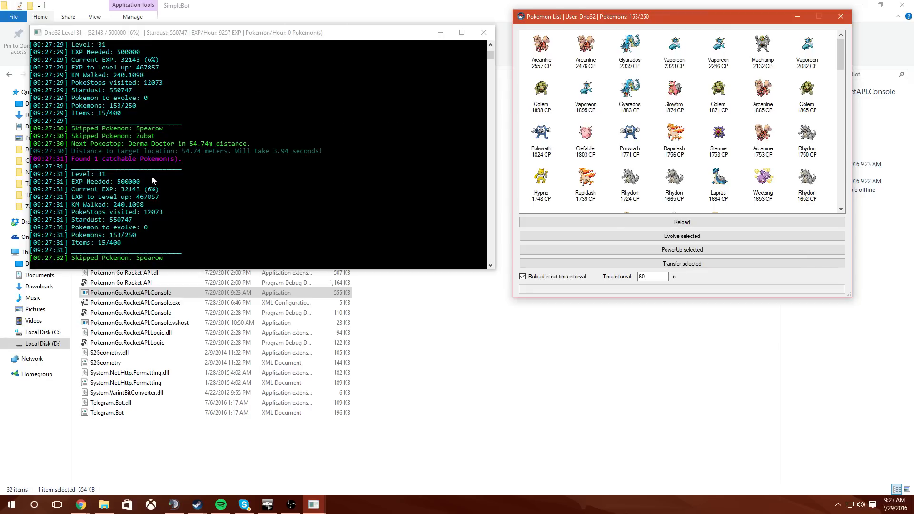
pyautogui.moveTo(153, 205)
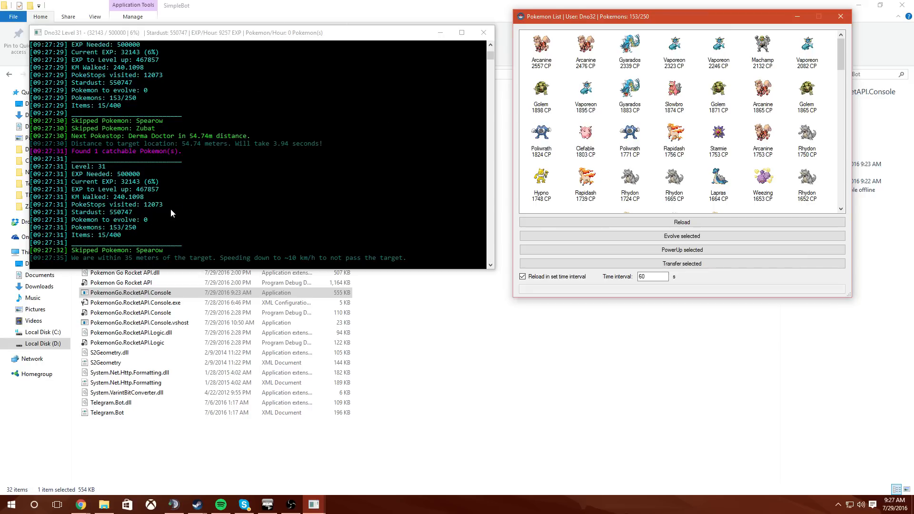
pyautogui.moveTo(145, 226)
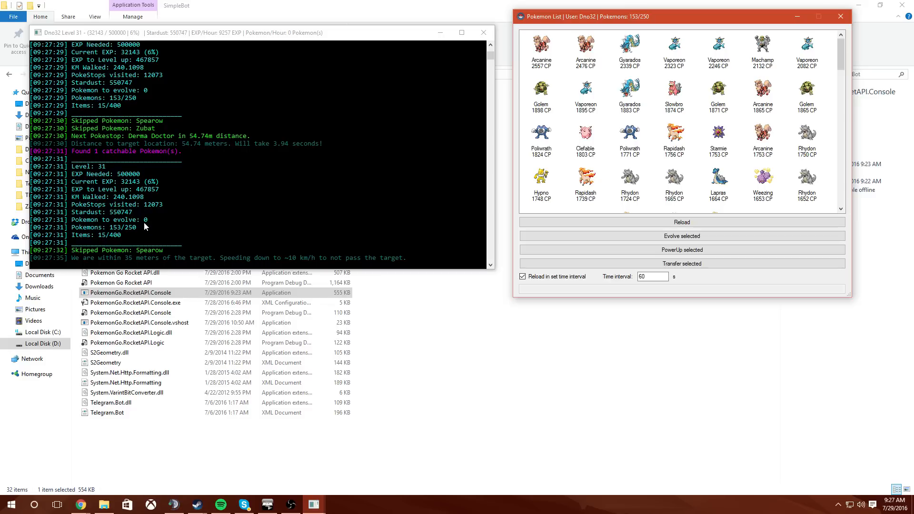
# Scroll through the Pokémon List, then reload it manually.
pyautogui.scroll(-3)
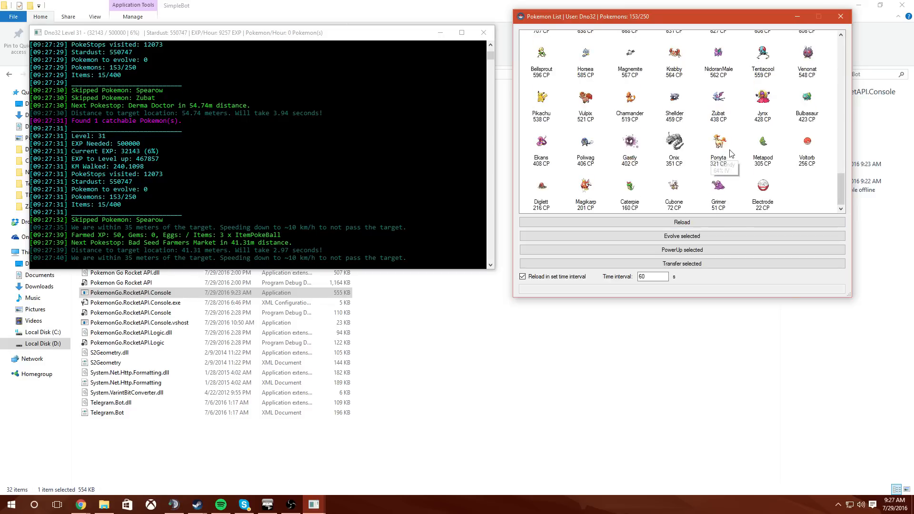
pyautogui.scroll(3)
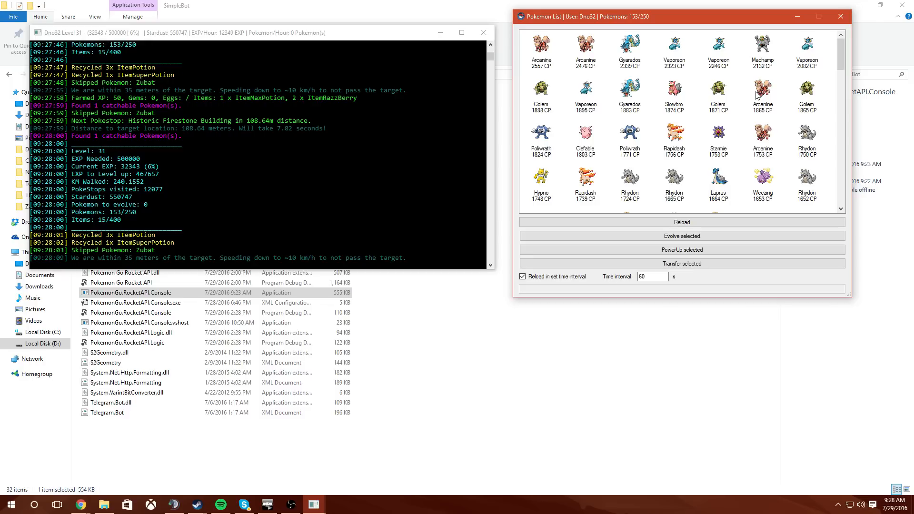
pyautogui.moveTo(829, 33)
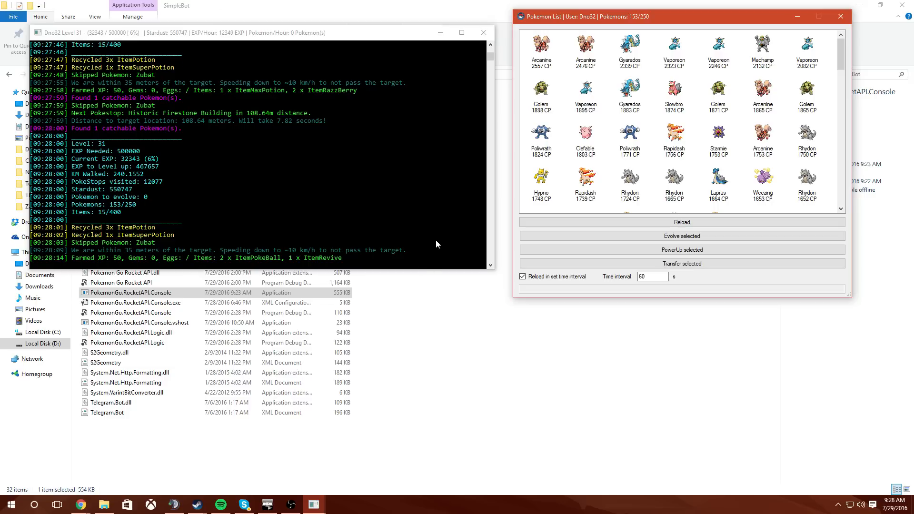
pyautogui.moveTo(629, 133)
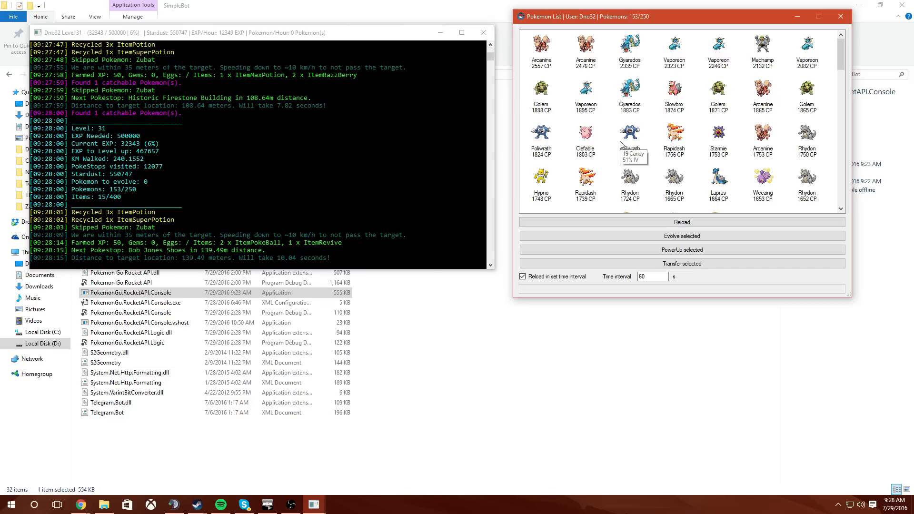
pyautogui.moveTo(210, 93)
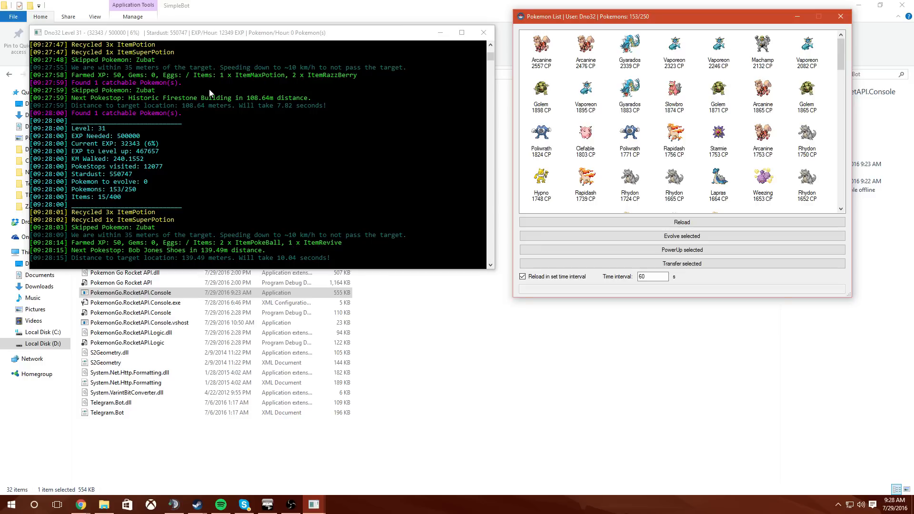
pyautogui.click(681, 222)
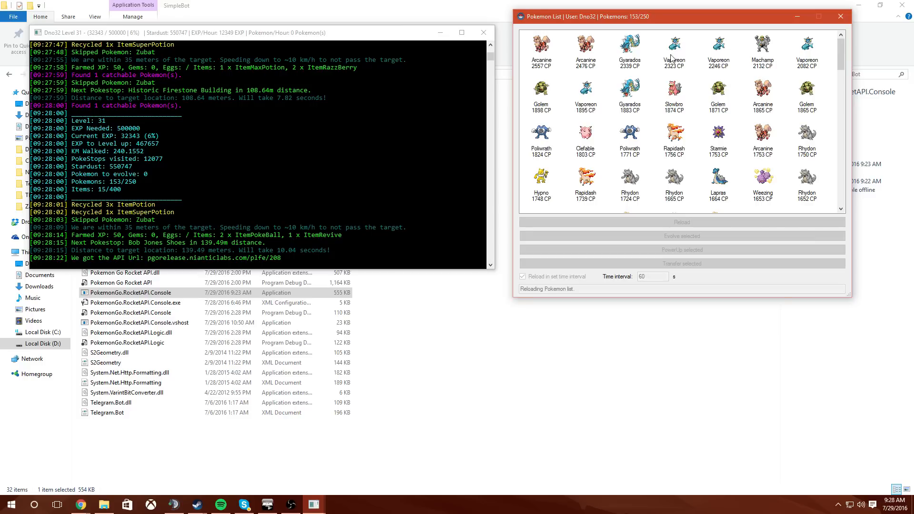
pyautogui.scroll(-3)
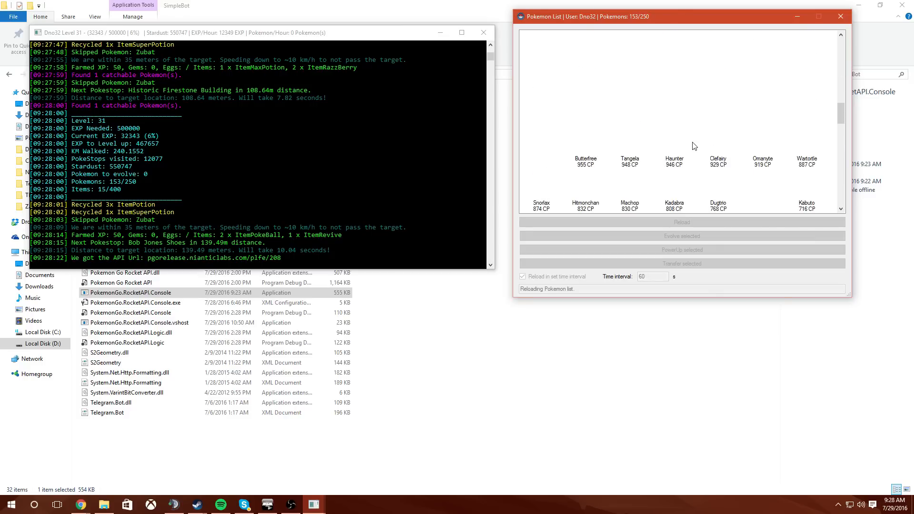